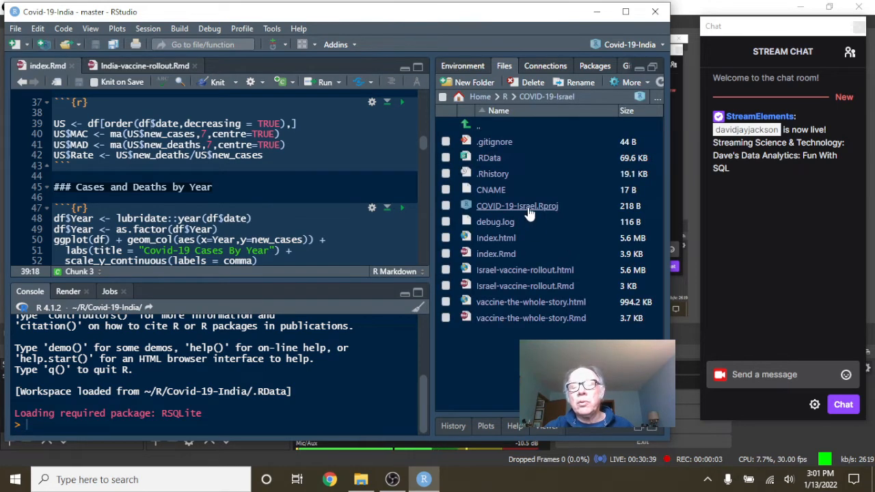
- Switch RStudio to the COVID-19-Israel project by opening COVID-19-Israel.Rproj and confirming
{"action": "left_click", "coordinate": [516, 206]}
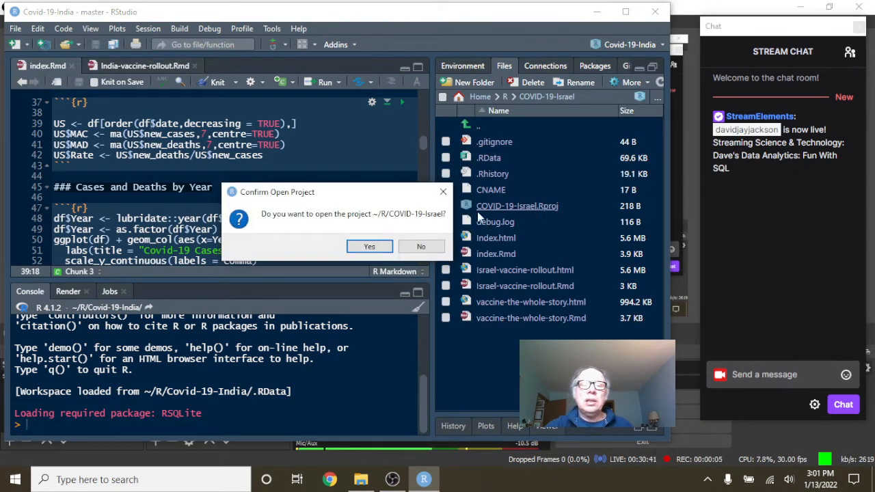
{"action": "left_click", "coordinate": [421, 246]}
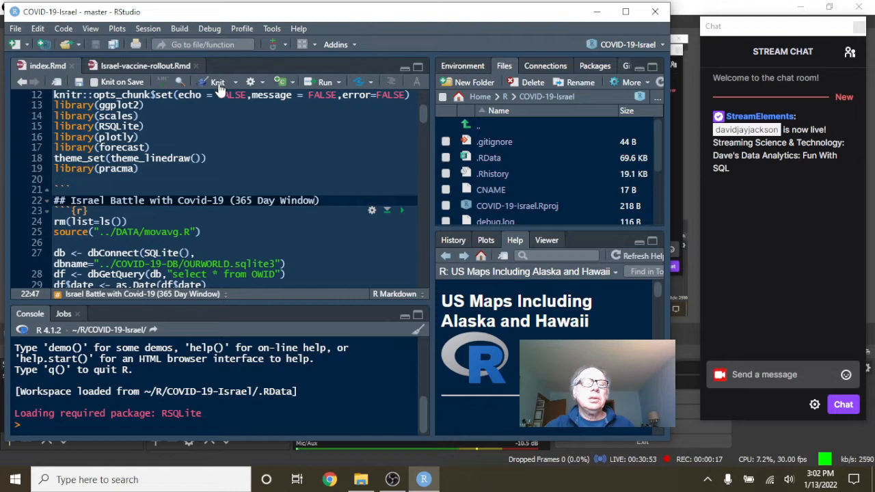
- Knit index.Rmd to HTML to render the 'Israel: Battle With COVID-19' page
{"action": "left_click", "coordinate": [217, 82]}
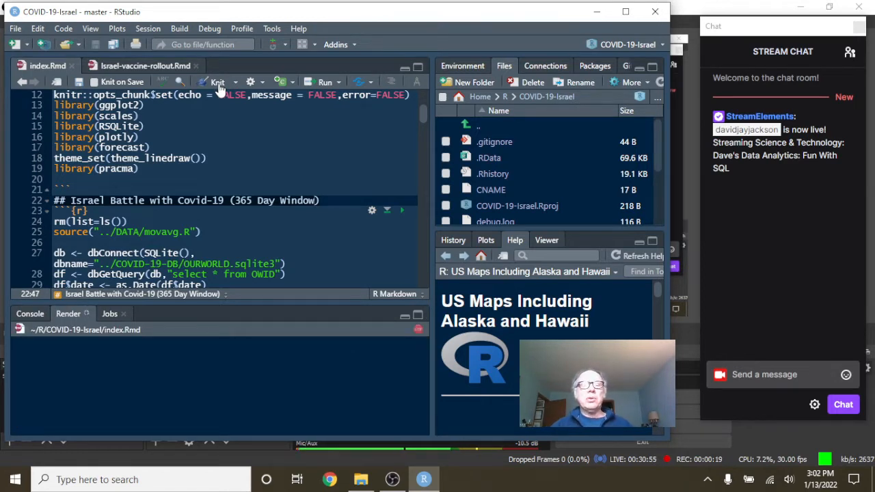
{"action": "left_click", "coordinate": [216, 82]}
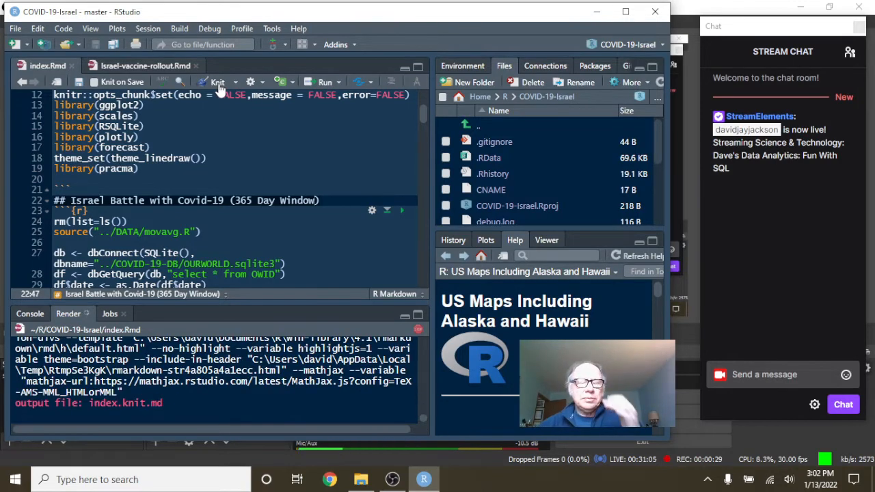
{"action": "left_click", "coordinate": [216, 82]}
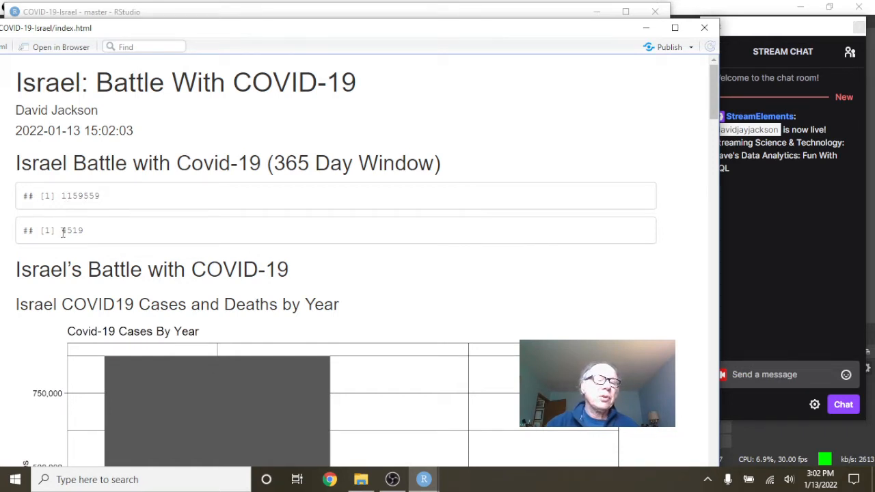
{"action": "scroll", "scroll_direction": "down", "scroll_amount": 3}
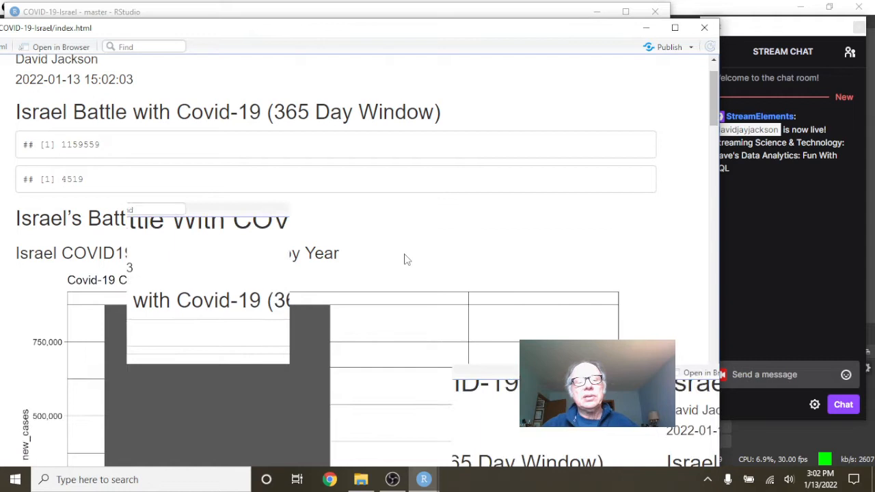
{"action": "scroll", "scroll_direction": "down", "scroll_amount": 3}
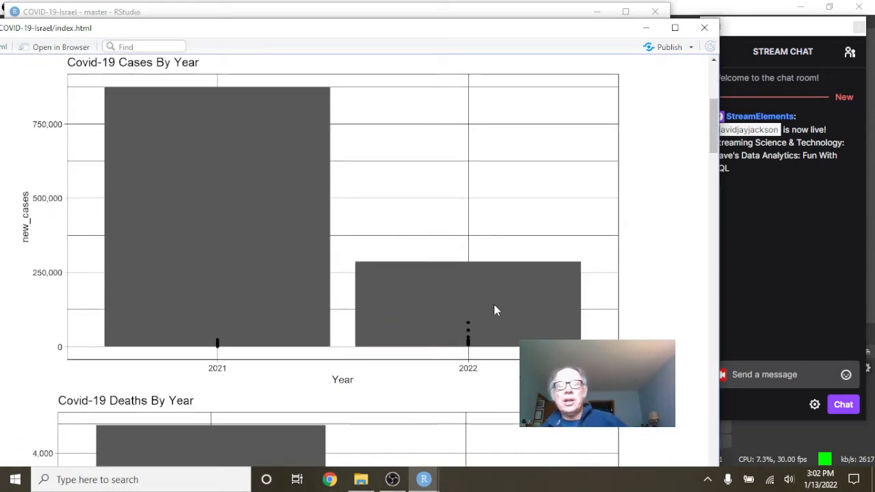
{"action": "mouse_move", "coordinate": [374, 269]}
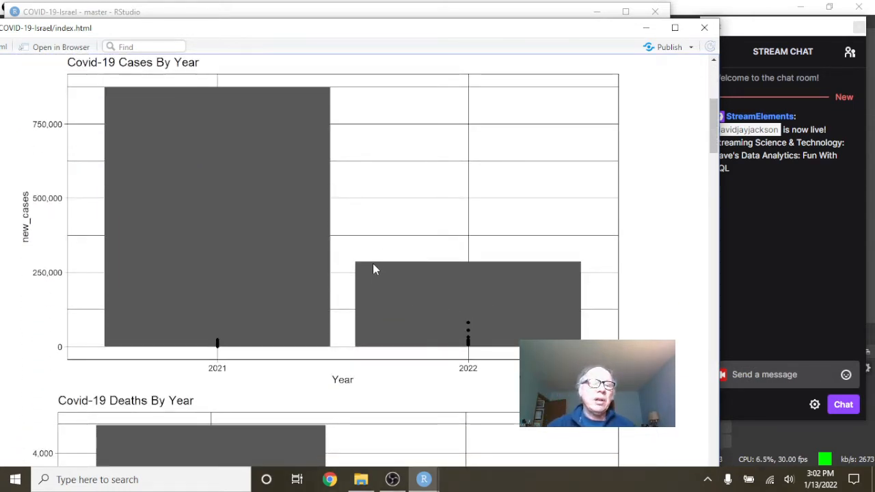
{"action": "mouse_move", "coordinate": [422, 283]}
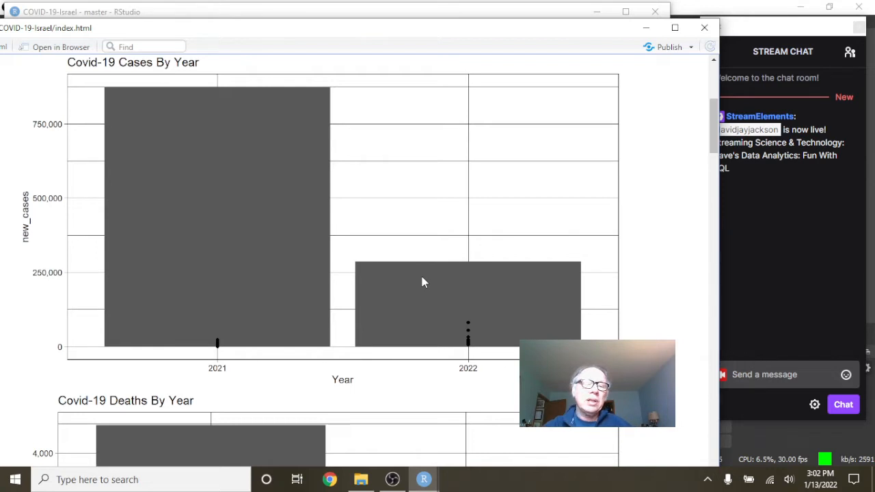
{"action": "mouse_move", "coordinate": [445, 298]}
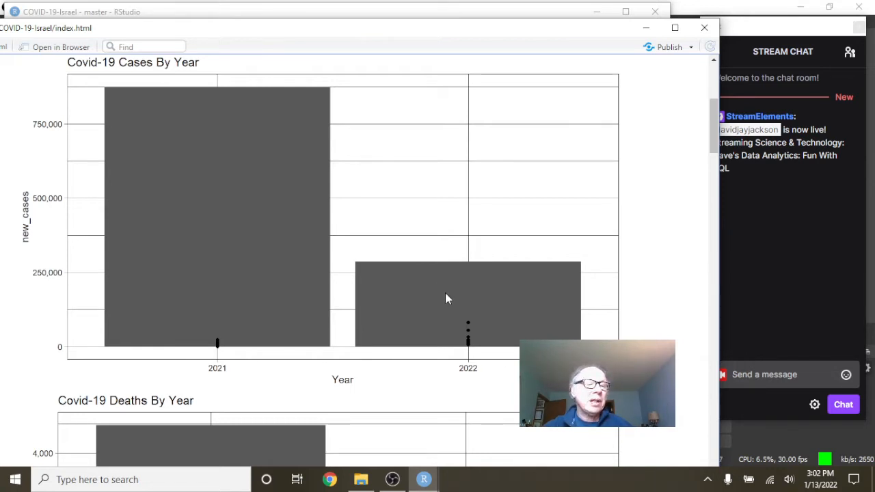
{"action": "scroll", "scroll_direction": "down", "scroll_amount": 3}
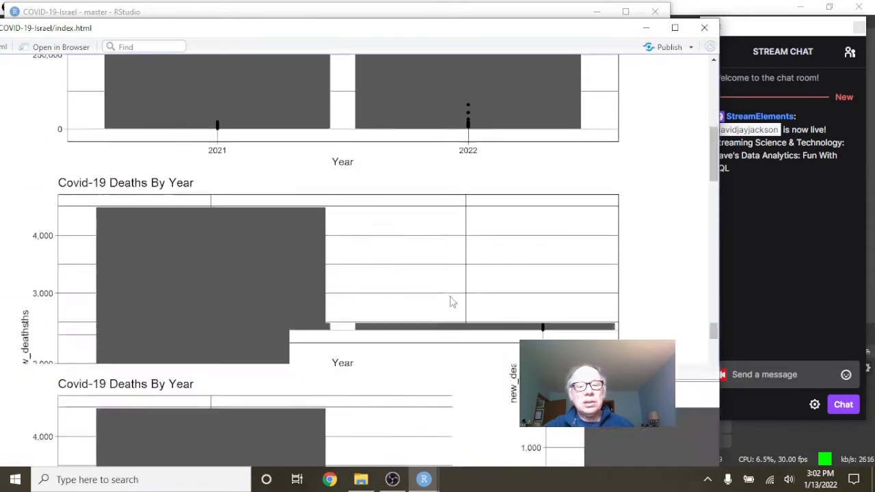
{"action": "scroll", "scroll_direction": "down", "scroll_amount": 3}
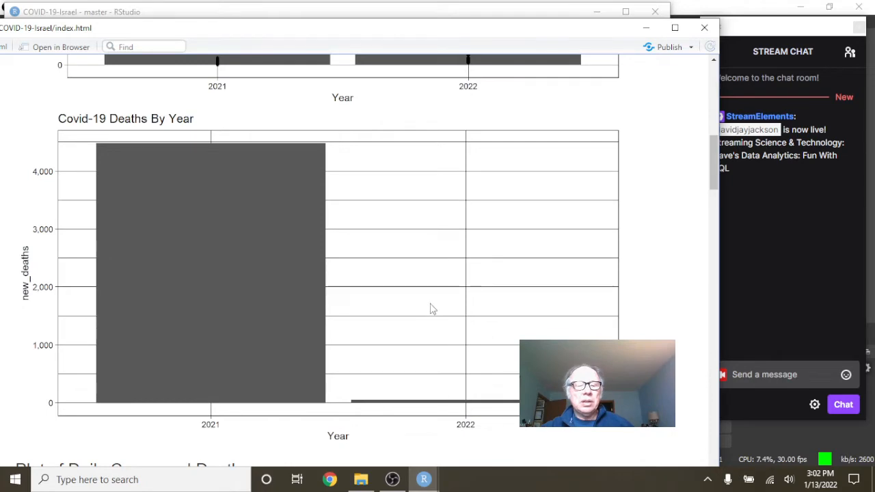
{"action": "scroll", "scroll_direction": "down", "scroll_amount": 3}
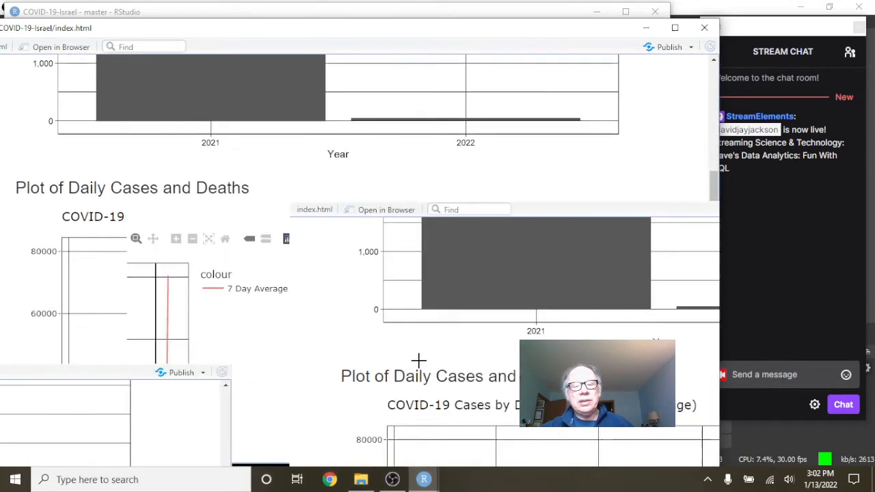
{"action": "scroll", "scroll_direction": "down", "scroll_amount": 3}
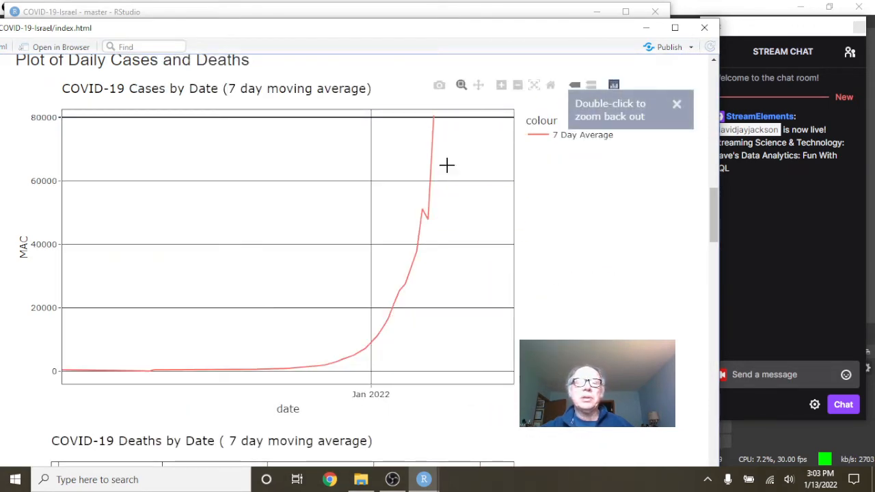
{"action": "mouse_move", "coordinate": [436, 117]}
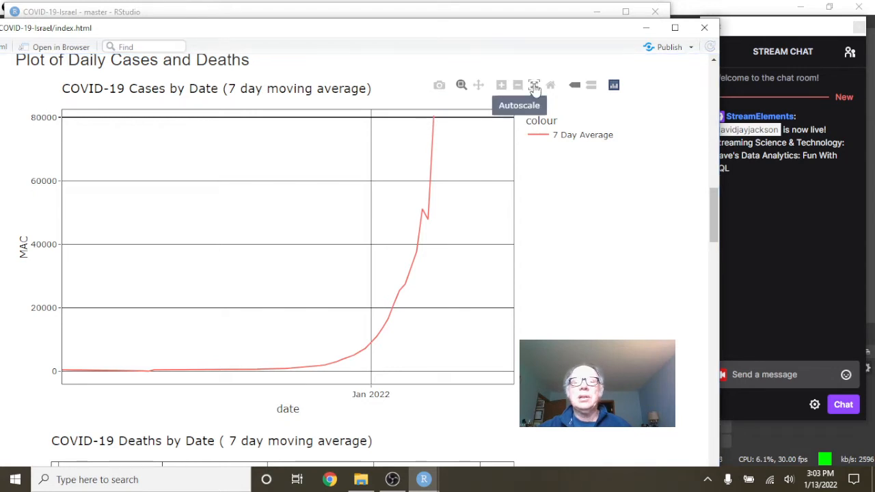
{"action": "left_click", "coordinate": [534, 84]}
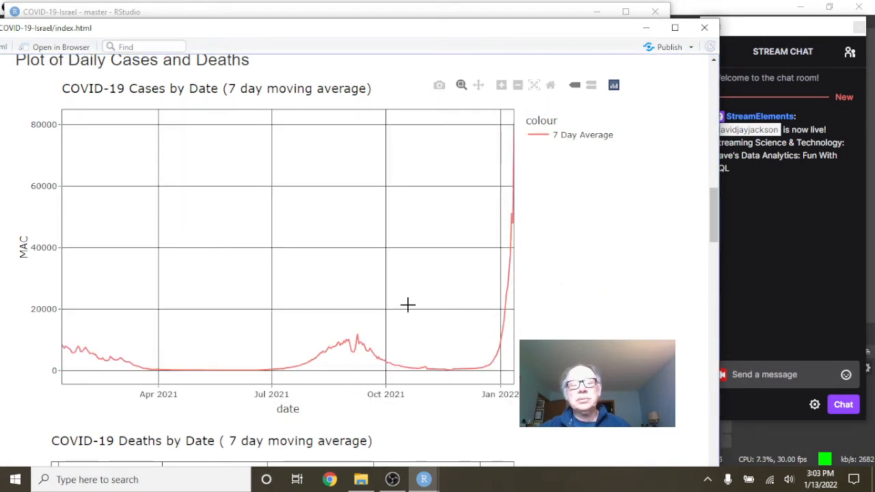
{"action": "mouse_move", "coordinate": [355, 333]}
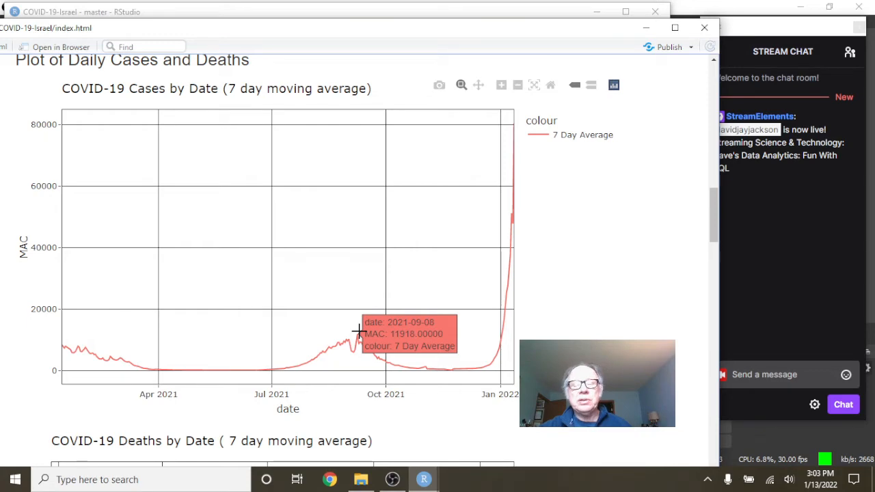
{"action": "scroll", "scroll_direction": "down", "scroll_amount": 3}
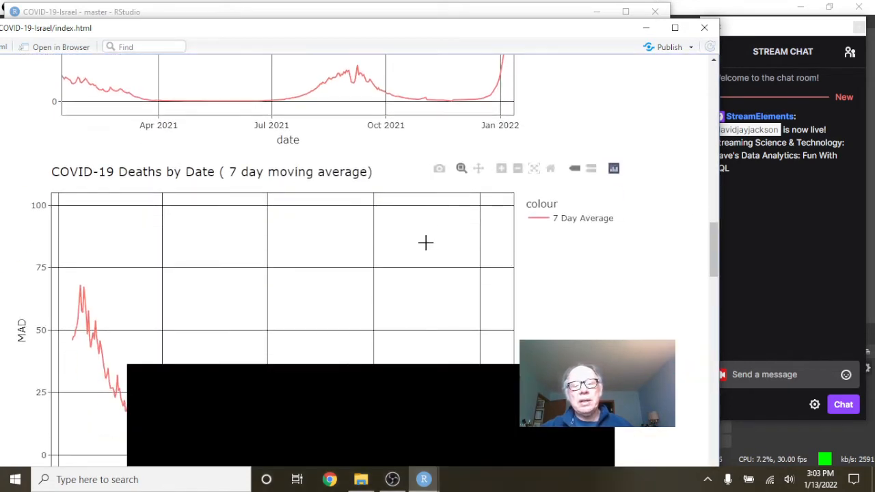
{"action": "scroll", "scroll_direction": "down", "scroll_amount": 3}
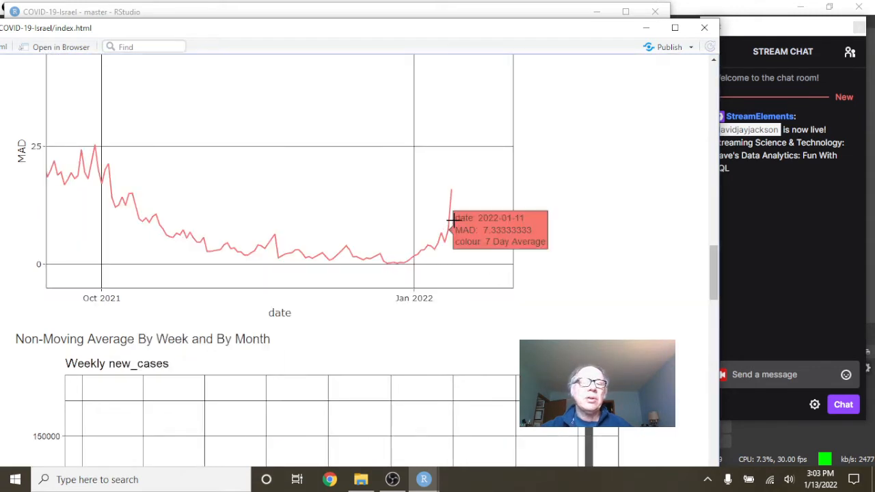
{"action": "mouse_move", "coordinate": [450, 189]}
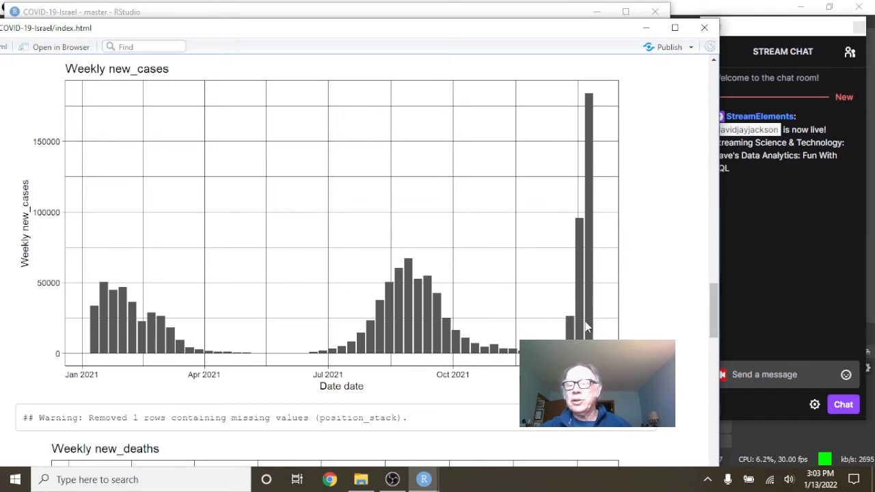
{"action": "mouse_move", "coordinate": [572, 233]}
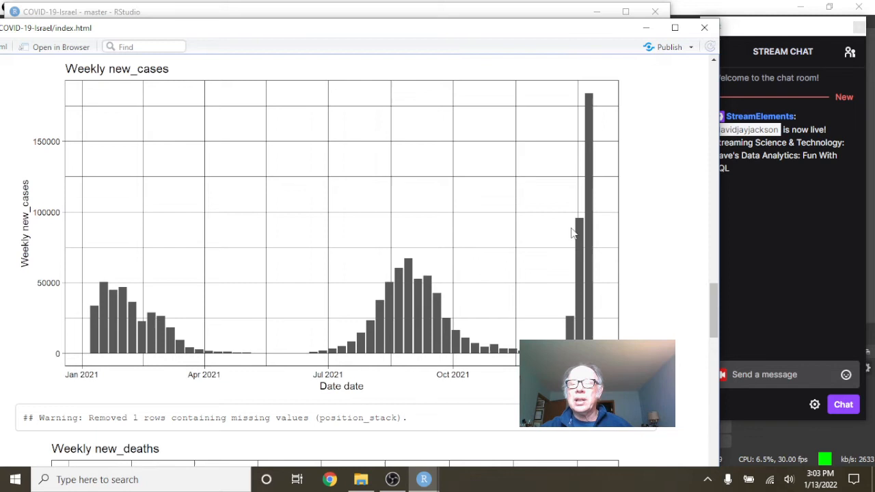
{"action": "mouse_move", "coordinate": [590, 191]}
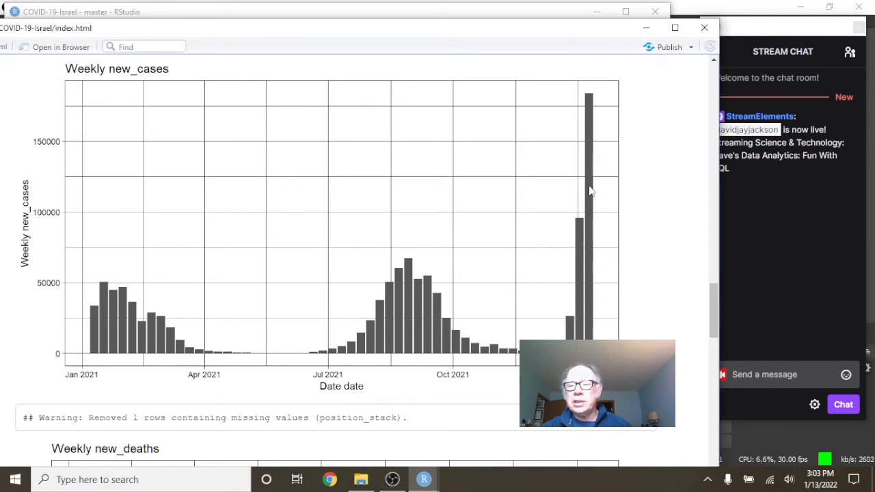
{"action": "mouse_move", "coordinate": [393, 88]}
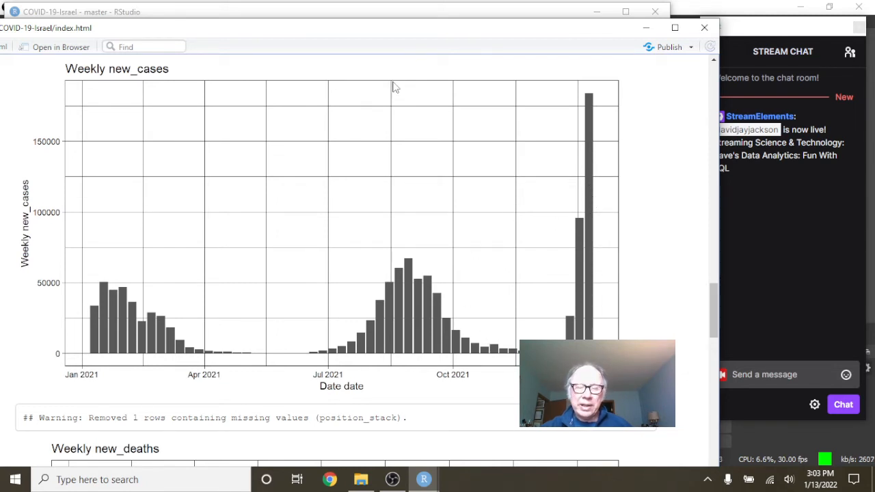
{"action": "scroll", "scroll_direction": "down", "scroll_amount": 3}
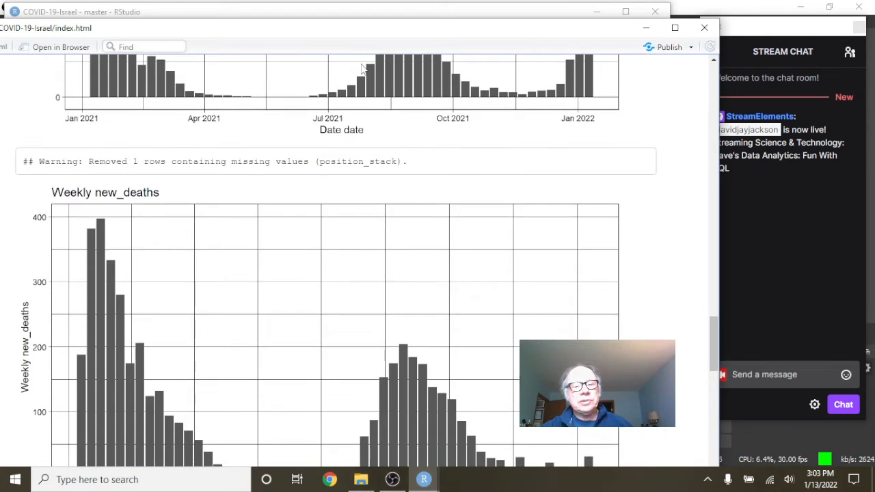
{"action": "scroll", "scroll_direction": "down", "scroll_amount": 3}
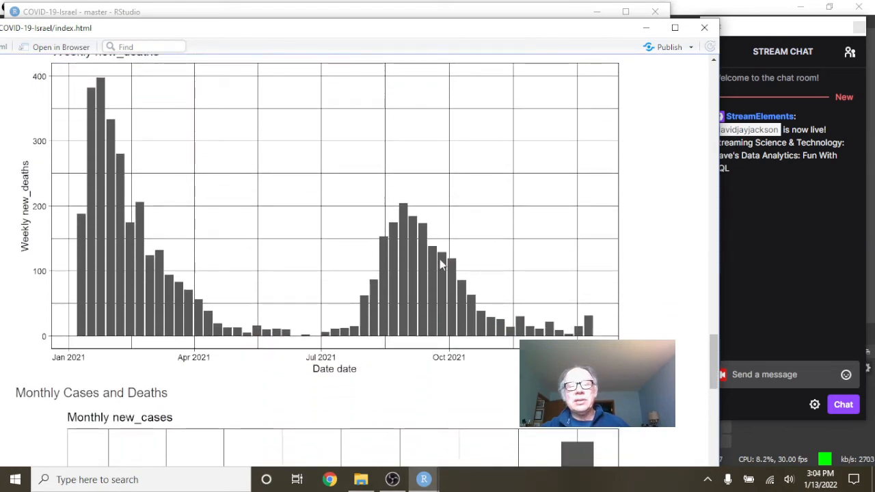
{"action": "mouse_move", "coordinate": [496, 308]}
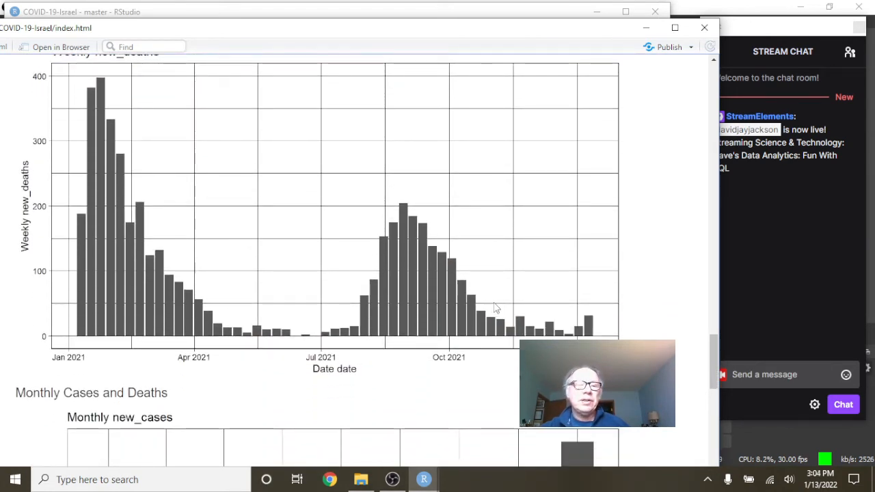
{"action": "mouse_move", "coordinate": [511, 321]}
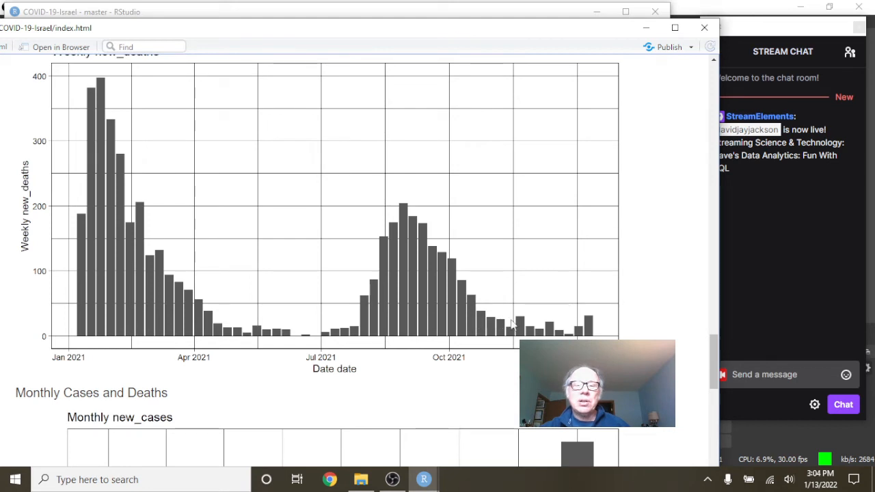
{"action": "mouse_move", "coordinate": [588, 327]}
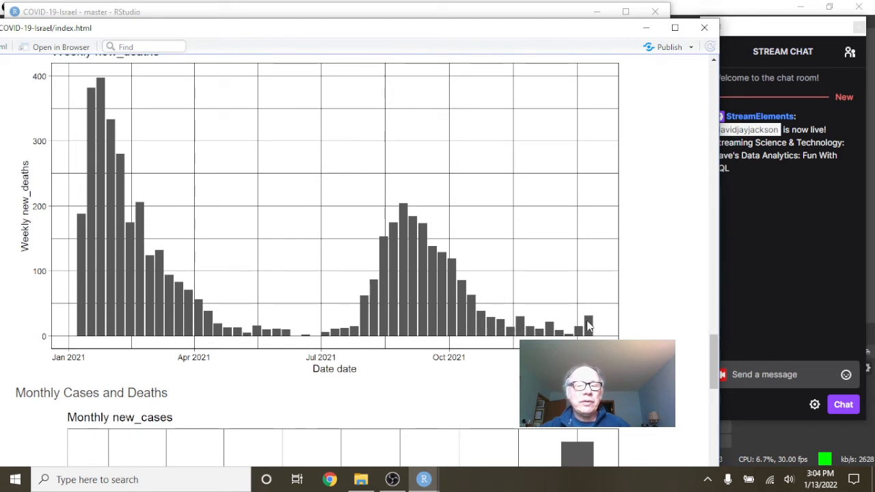
{"action": "scroll", "scroll_direction": "down", "scroll_amount": 3}
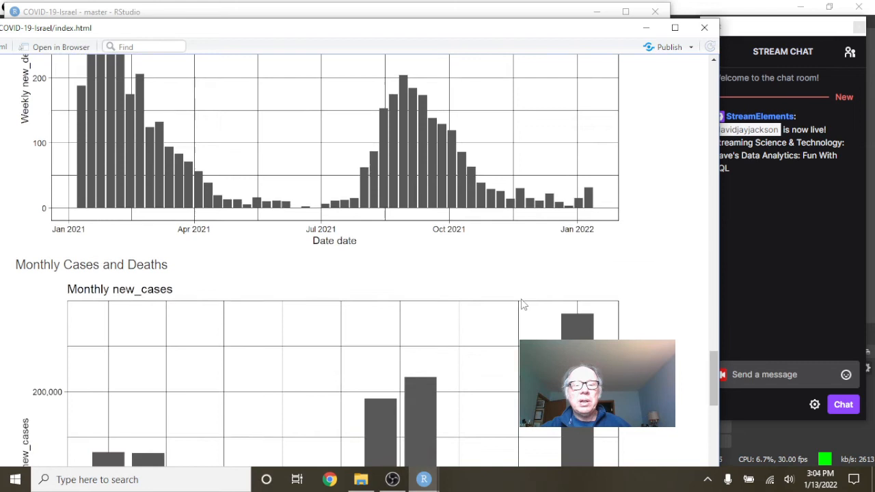
- Scroll through the report's monthly new cases and monthly new deaths bar charts
{"action": "scroll", "scroll_direction": "down", "scroll_amount": 3}
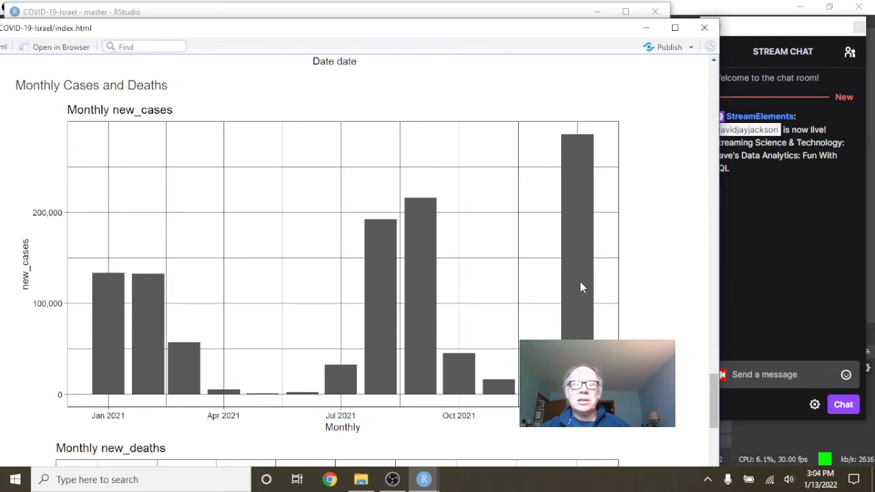
{"action": "scroll", "scroll_direction": "down", "scroll_amount": 3}
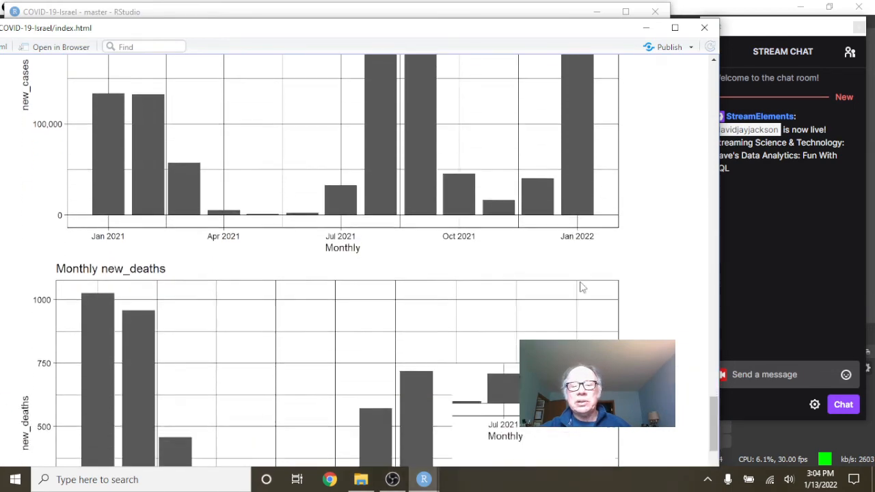
{"action": "scroll", "scroll_direction": "down", "scroll_amount": 3}
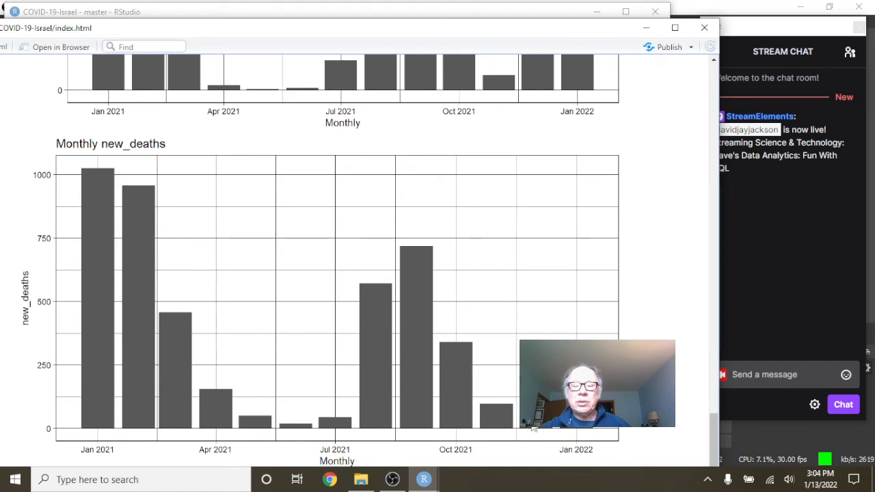
{"action": "mouse_move", "coordinate": [489, 400]}
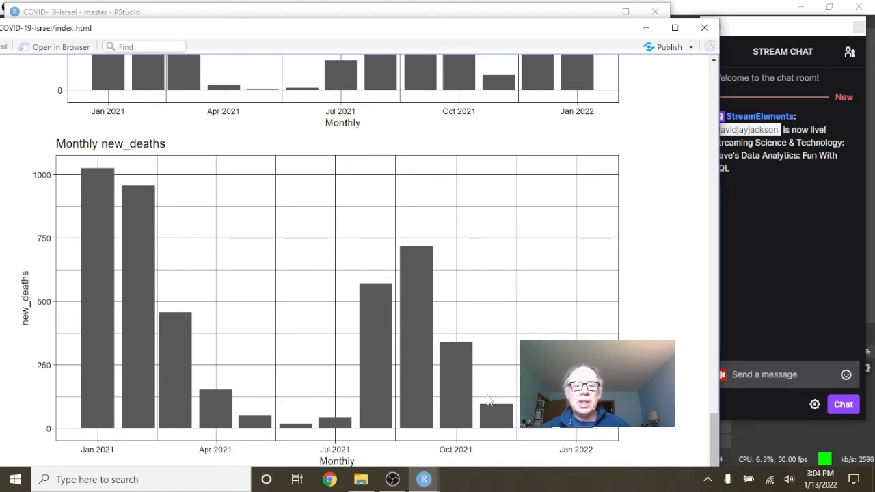
{"action": "mouse_move", "coordinate": [535, 316]}
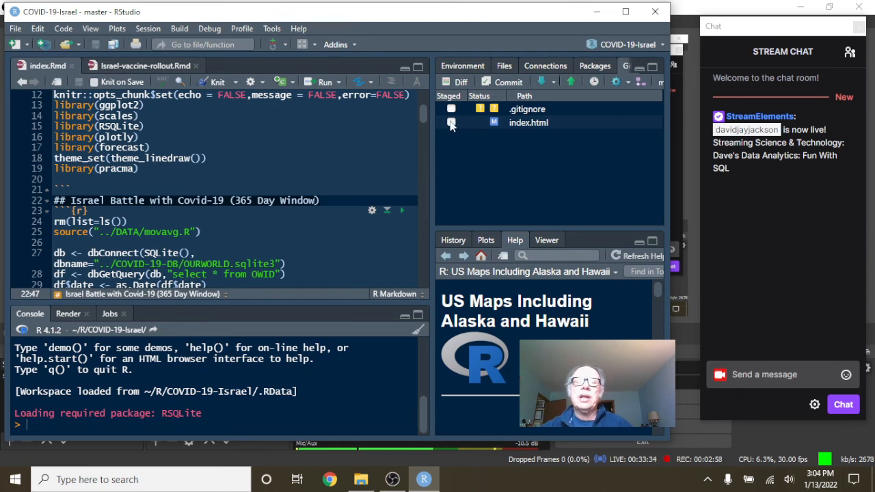
- Stage index.html in the Git pane and open the Review Changes commit window
{"action": "left_click", "coordinate": [451, 123]}
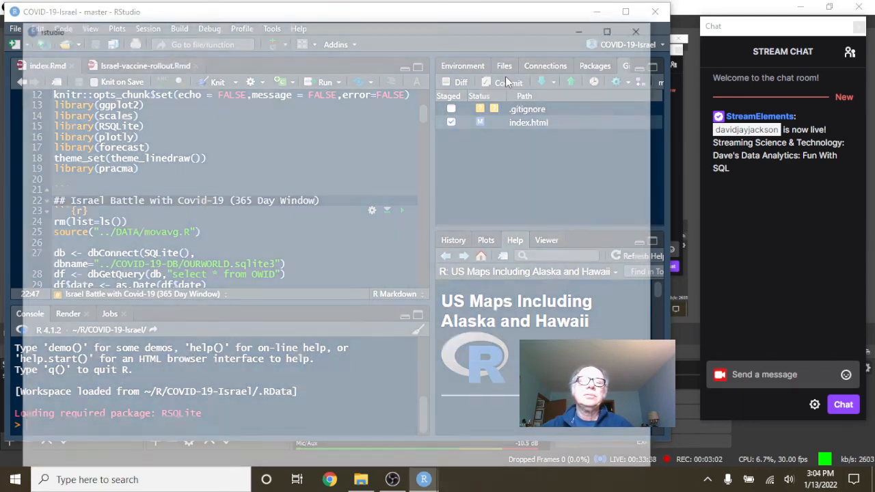
{"action": "left_click", "coordinate": [507, 82]}
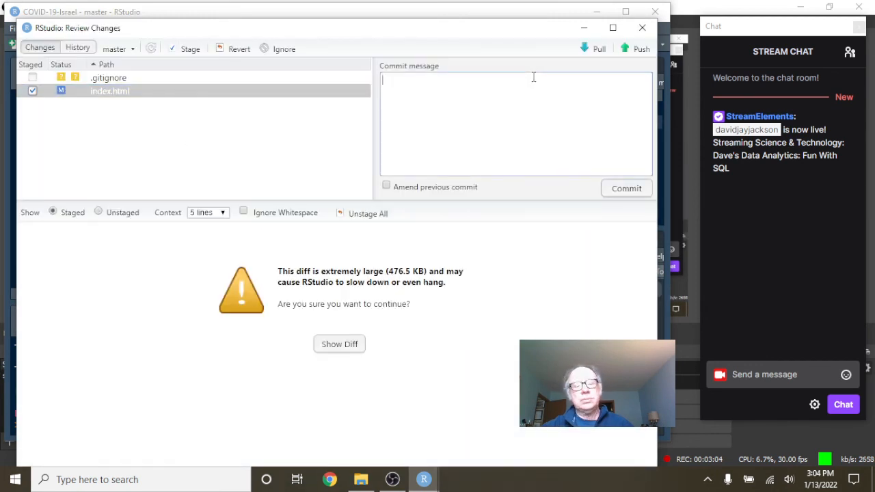